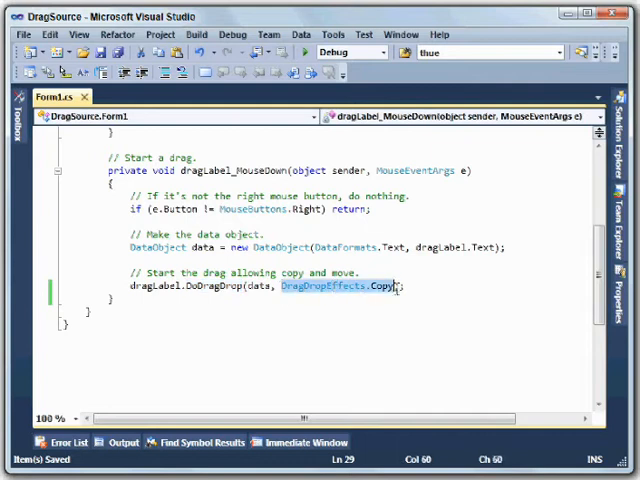
- Append | DragDropEffects.Move to the DoDragDrop call so the drag allows Copy and Move
{"action": "left_click", "coordinate": [391, 327]}
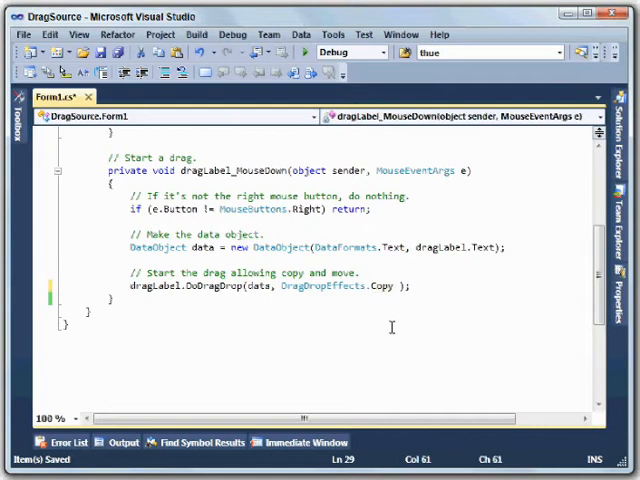
{"action": "type", "text": "| DragDropEffects.Move"}
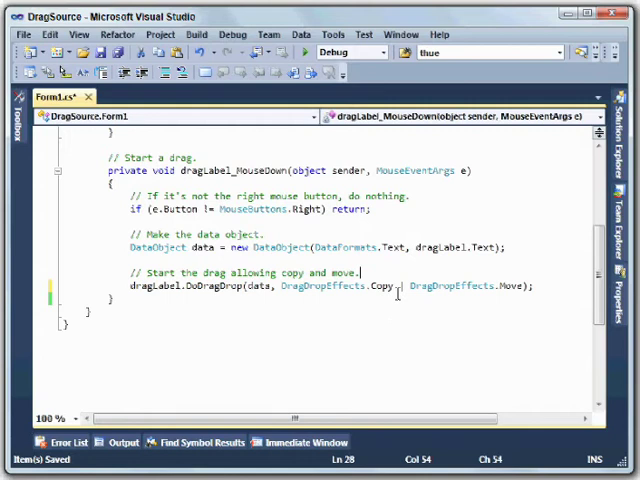
{"action": "mouse_move", "coordinate": [509, 302]}
{"action": "type", "text": "if ("}
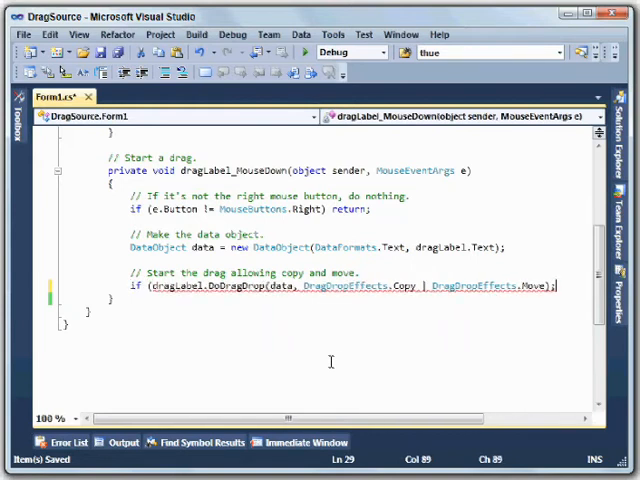
- Complete the check with == DragDropEffects.Move and set dragLabel.Text to "" inside it
{"action": "type", "text": "== DragDropEffects.Move)"}
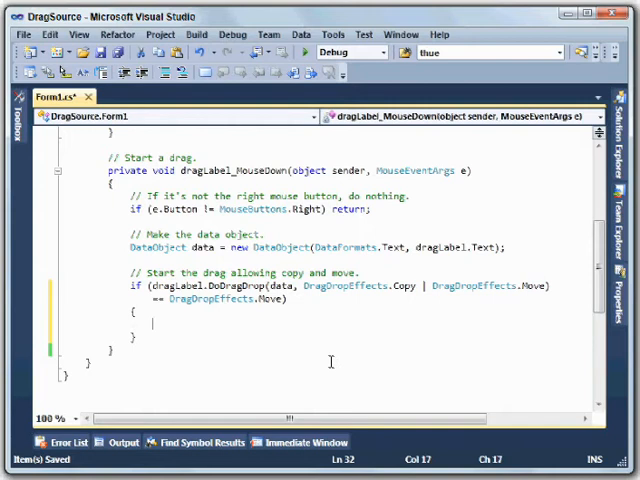
{"action": "type", "text": "dragLabel"}
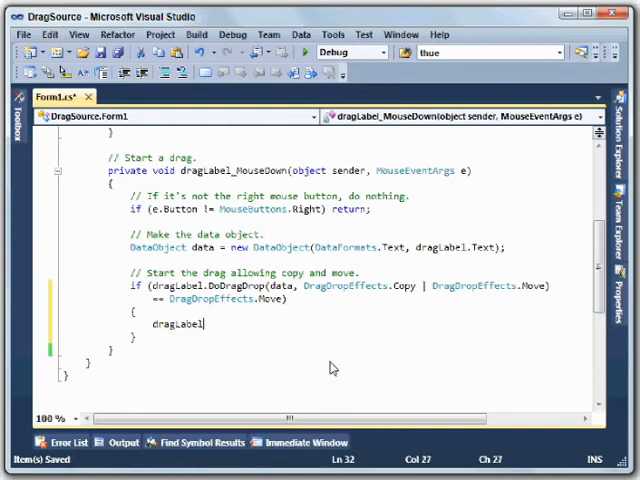
{"action": "type", "text": ".Text = \"\";"}
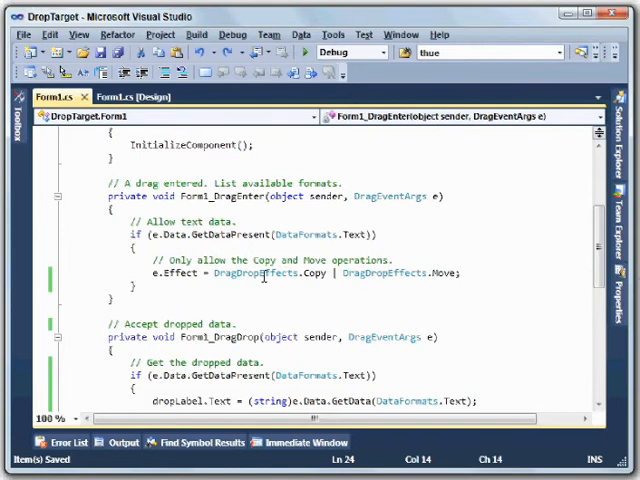
- Review Form1_DragEnter and Form1_DragDrop, then open blank lines around the dropLabel.Text assignment
{"action": "double_click", "coordinate": [273, 272]}
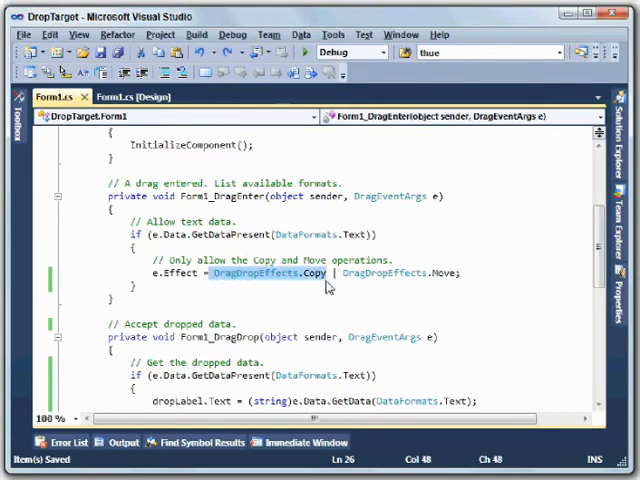
{"action": "scroll", "scroll_direction": "down", "scroll_amount": 3}
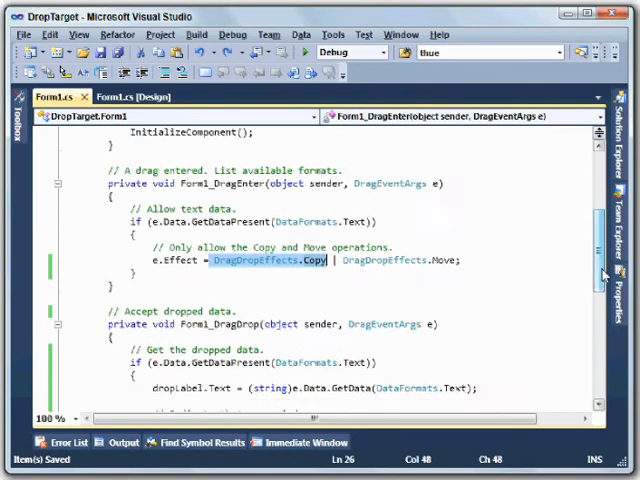
{"action": "scroll", "scroll_direction": "down", "scroll_amount": 3}
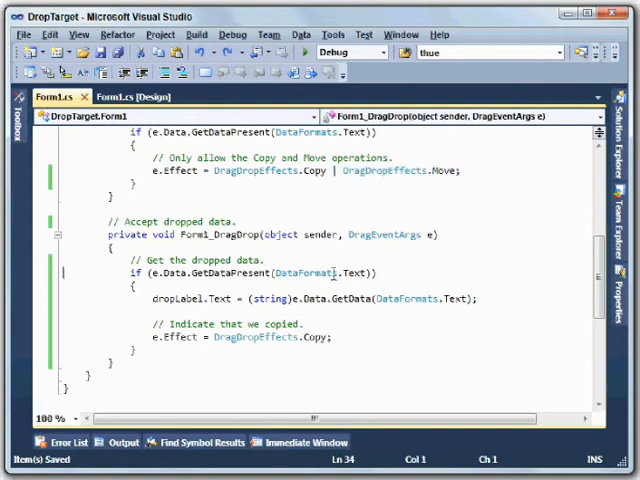
{"action": "mouse_move", "coordinate": [230, 305]}
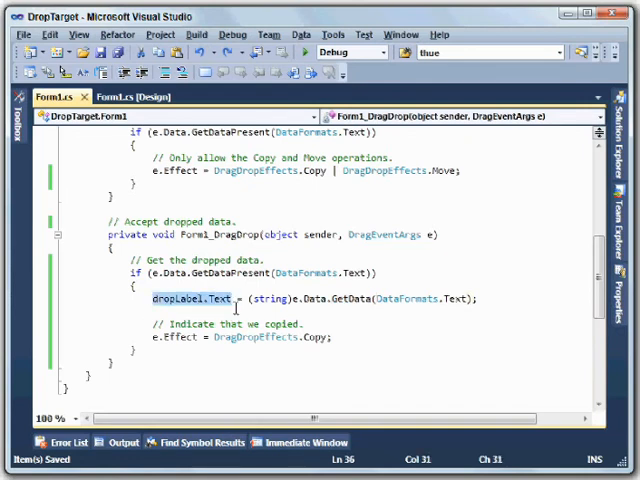
{"action": "left_click", "coordinate": [330, 337]}
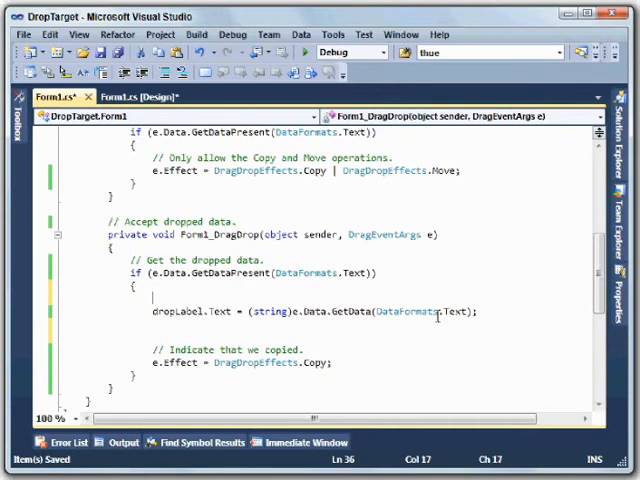
- Declare const int keyCtrl = 8 in Form1_DragDrop
{"action": "type", "text": "int"}
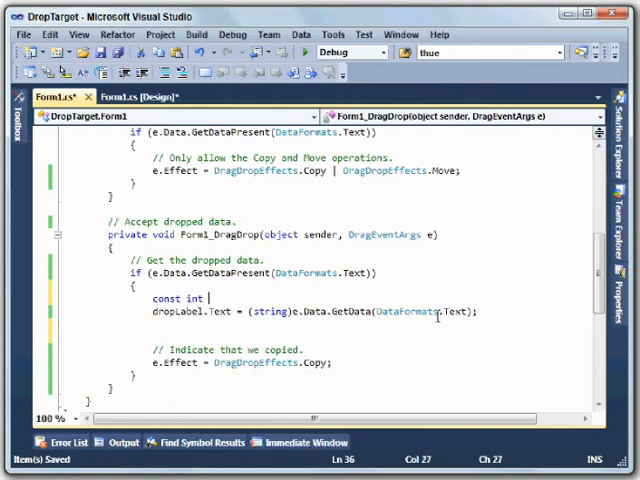
{"action": "type", "text": "keyCtrl"}
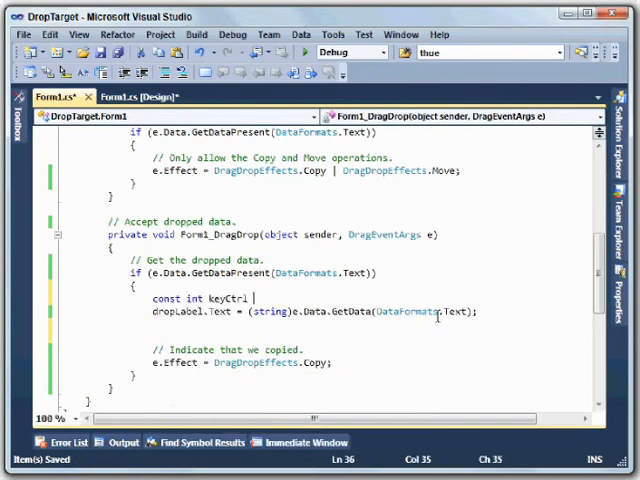
{"action": "type", "text": "= 8;"}
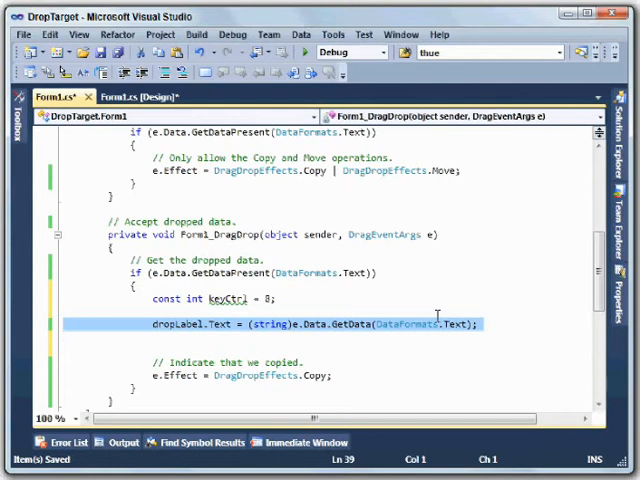
{"action": "mouse_move", "coordinate": [477, 279]}
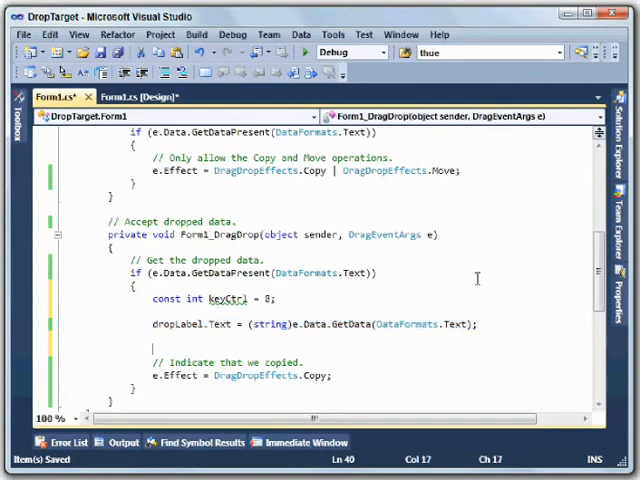
- Add an empty if ((e.KeyState & keyCtrl) != 0) block
{"action": "type", "text": "if (e"}
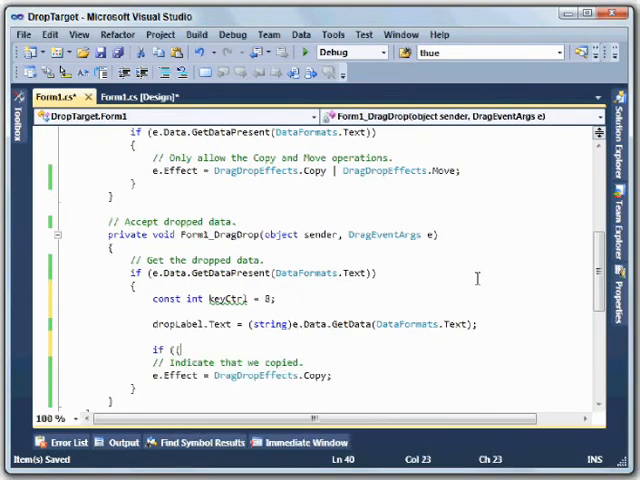
{"action": "type", "text": "e.KeyState"}
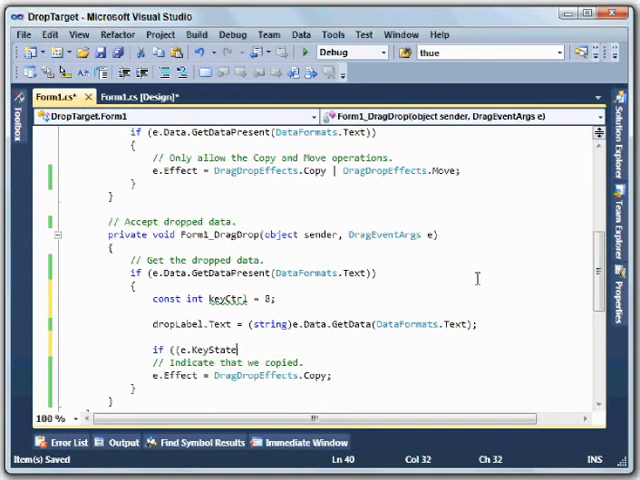
{"action": "type", "text": "&"}
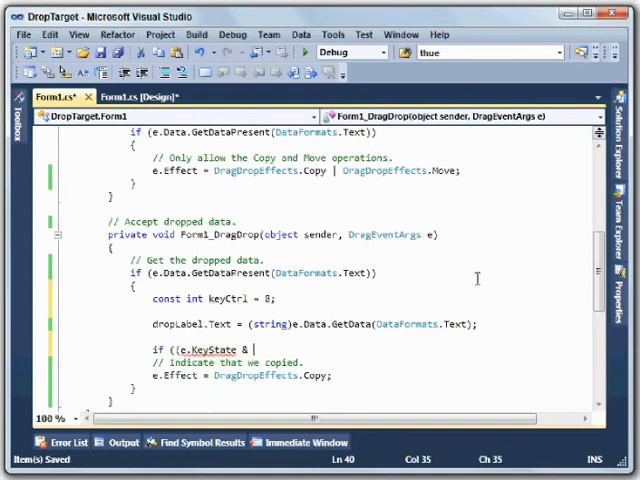
{"action": "type", "text": "keyCtrl"}
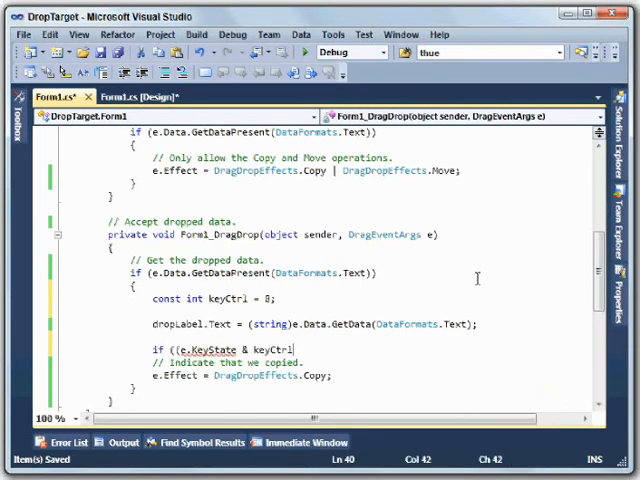
{"action": "type", "text": "!= 0)"}
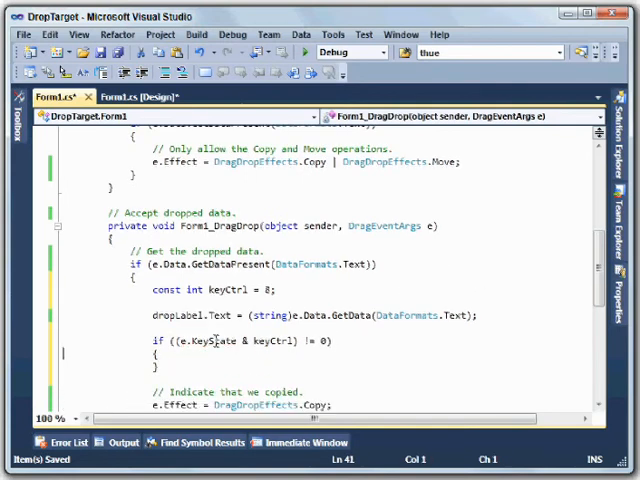
{"action": "mouse_move", "coordinate": [220, 340]}
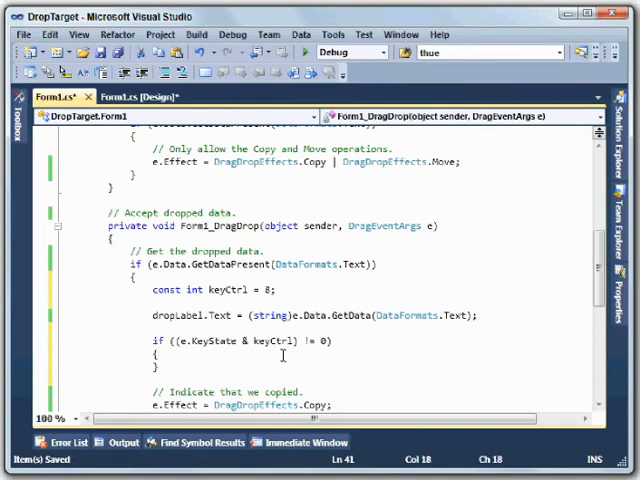
- Comment the Ctrl case and set e.Effect to DragDropEffects.Copy in the if block
{"action": "type", "text": "//"}
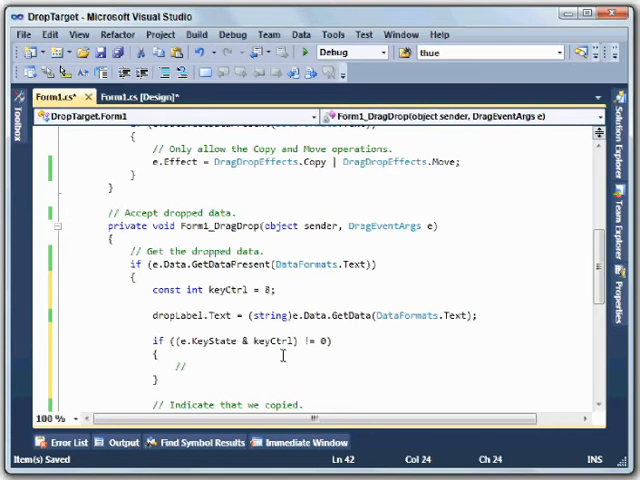
{"action": "type", "text": "Ctrl is pressed. Copy"}
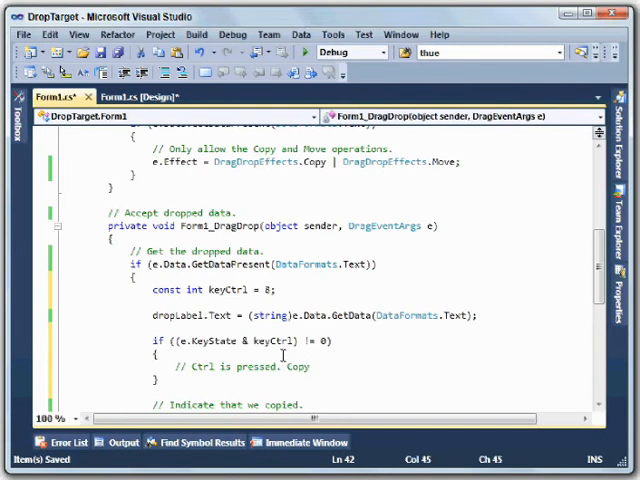
{"action": "scroll", "scroll_direction": "down", "scroll_amount": 3}
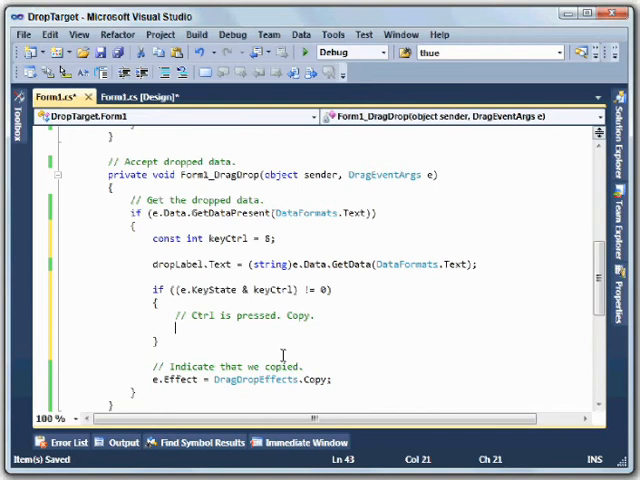
{"action": "type", "text": "e.Effect"}
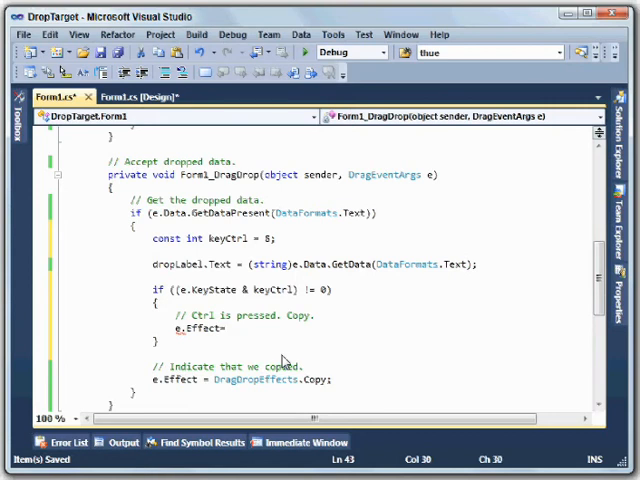
{"action": "type", "text": "=DragDropEffects.Copy;"}
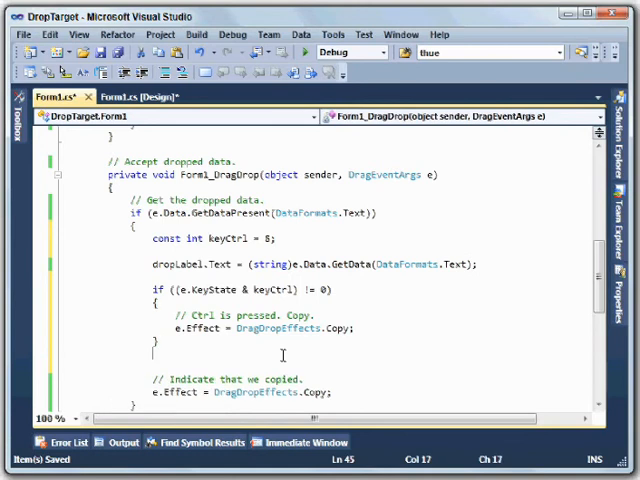
- Add an else branch setting e.Effect to DragDropEffects.Move
{"action": "type", "text": "else"}
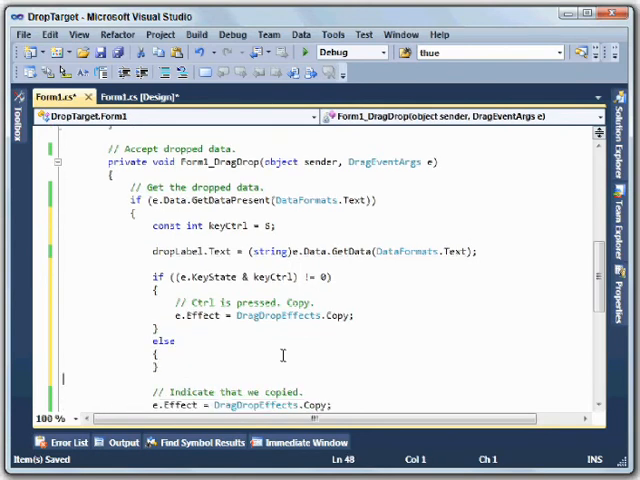
{"action": "type", "text": "e.Effect=DragDropEffects"}
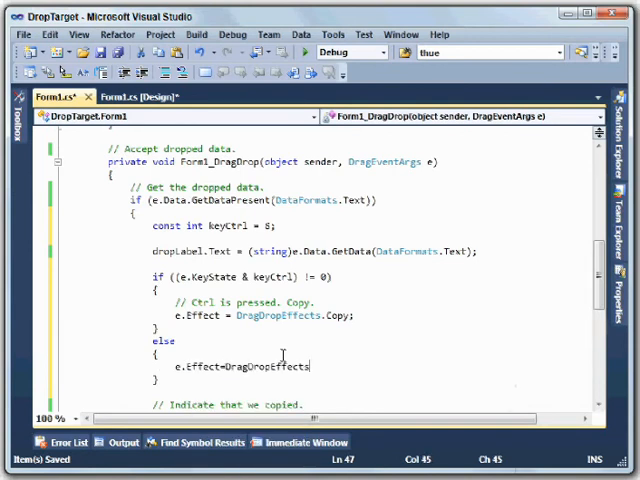
{"action": "type", "text": "mo"}
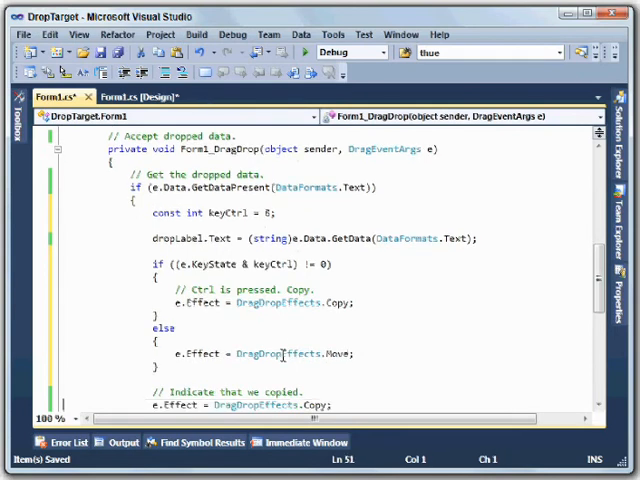
{"action": "scroll", "scroll_direction": "down", "scroll_amount": 3}
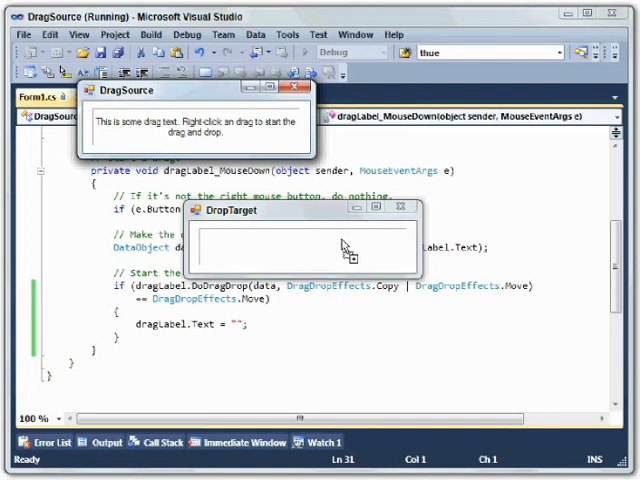
{"action": "mouse_move", "coordinate": [330, 255]}
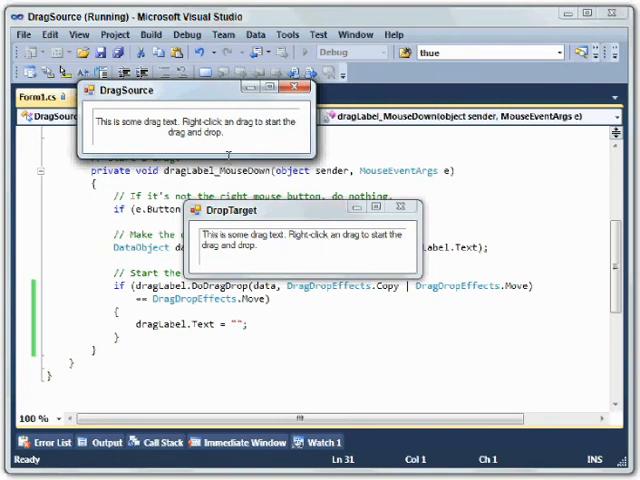
{"action": "mouse_move", "coordinate": [228, 140]}
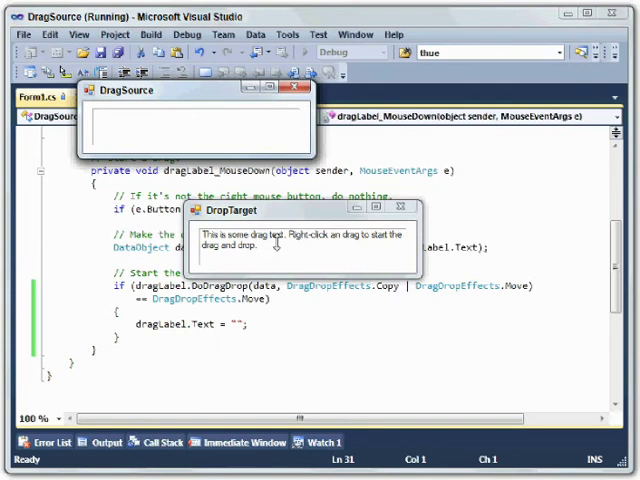
{"action": "mouse_move", "coordinate": [260, 250]}
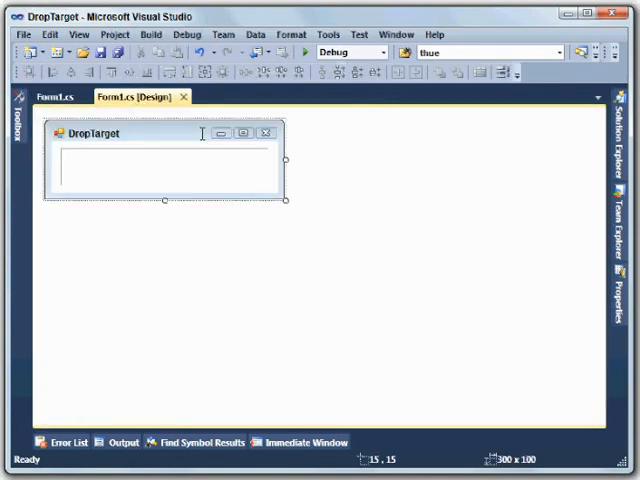
- Create an empty Form1_DragOver handler from the DropTarget form's Events list
{"action": "left_click", "coordinate": [619, 110]}
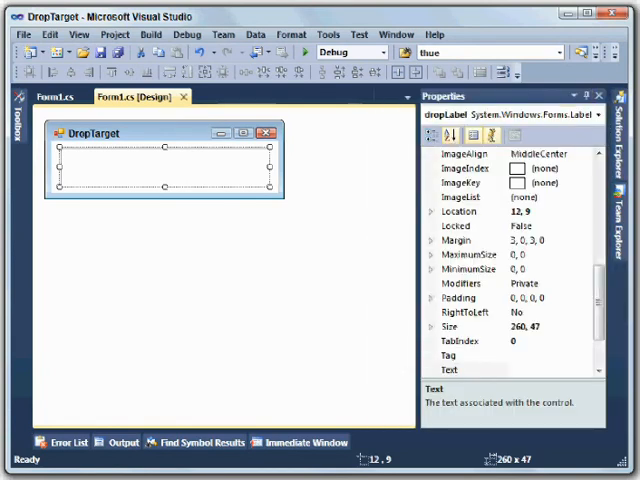
{"action": "left_click", "coordinate": [482, 135]}
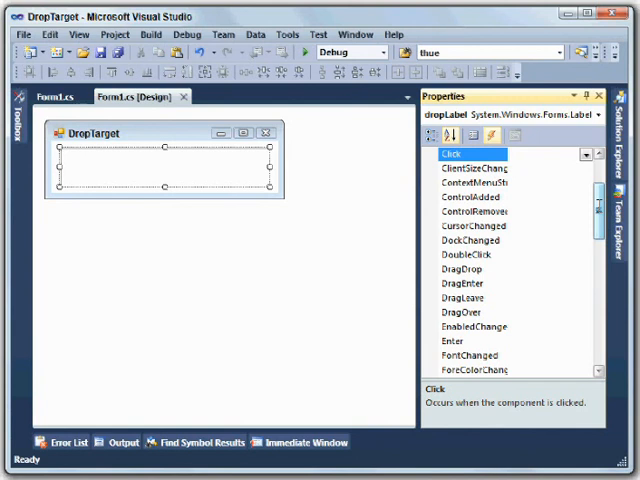
{"action": "mouse_move", "coordinate": [488, 312]}
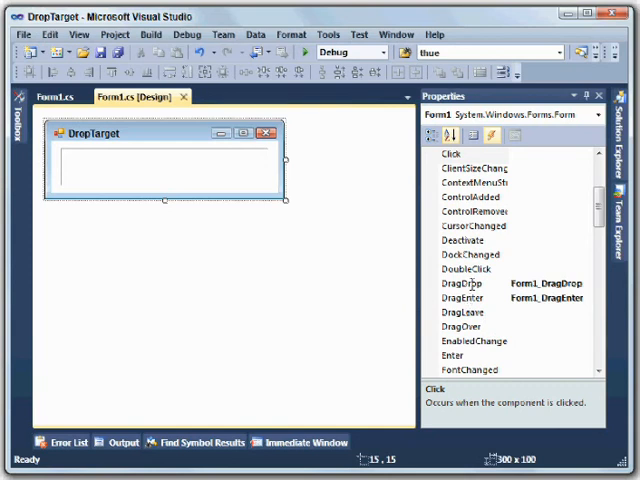
{"action": "left_click", "coordinate": [460, 298]}
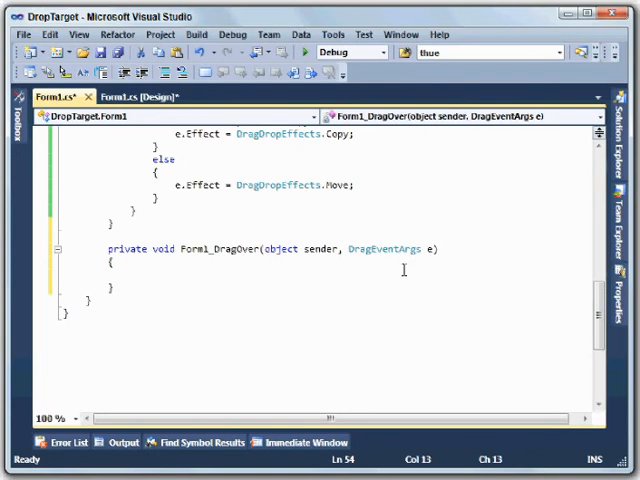
- Declare const int keyCtrl = 8 and write the if ((e.KeyState & keyCtrl) != 0) condition
{"action": "left_click", "coordinate": [130, 271]}
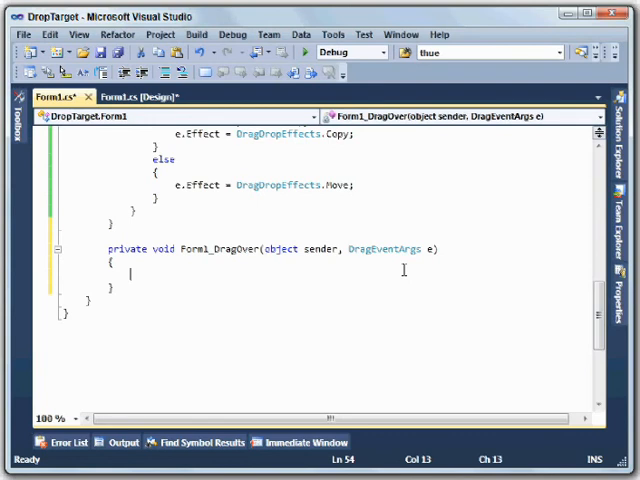
{"action": "type", "text": "const int keyCtrl = 8;"}
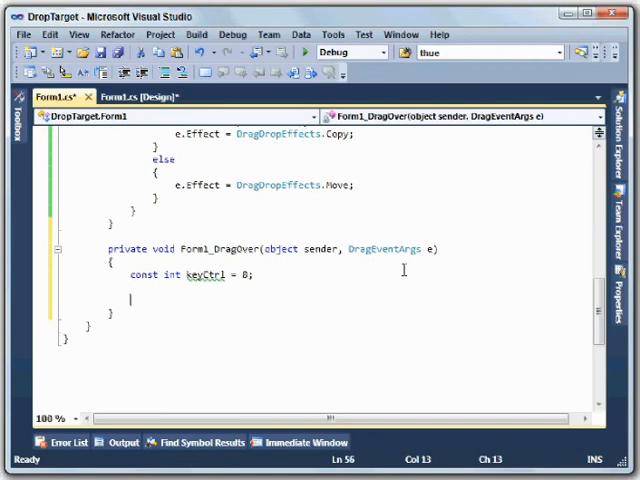
{"action": "type", "text": "if ((e.KeyState"}
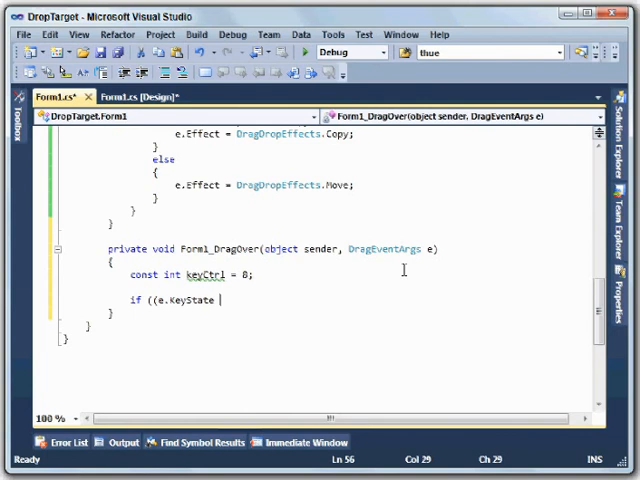
{"action": "type", "text": "&"}
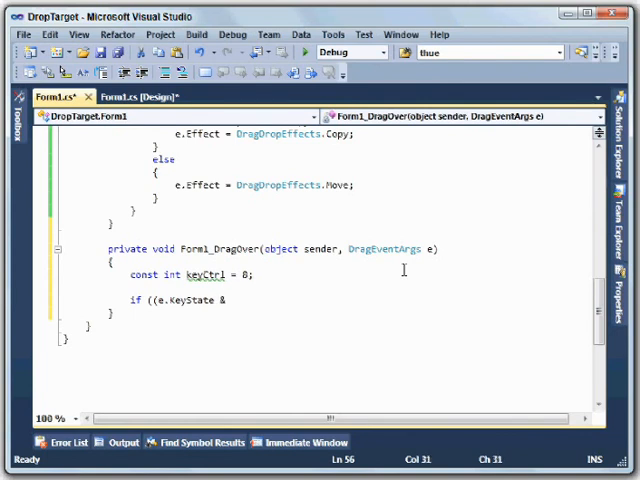
{"action": "type", "text": "keyCtrl)"}
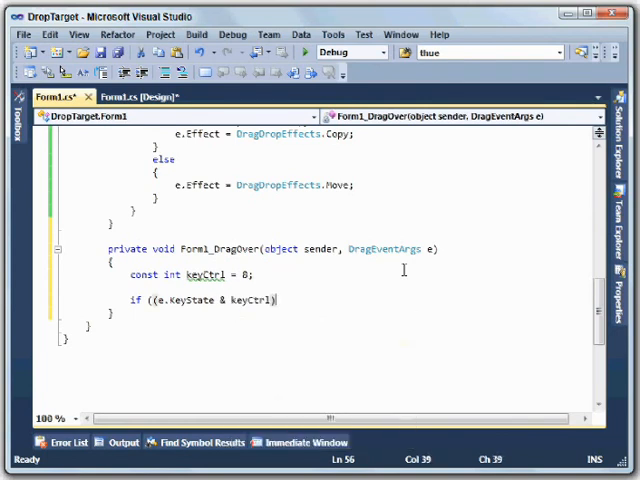
{"action": "type", "text": "!=0)"}
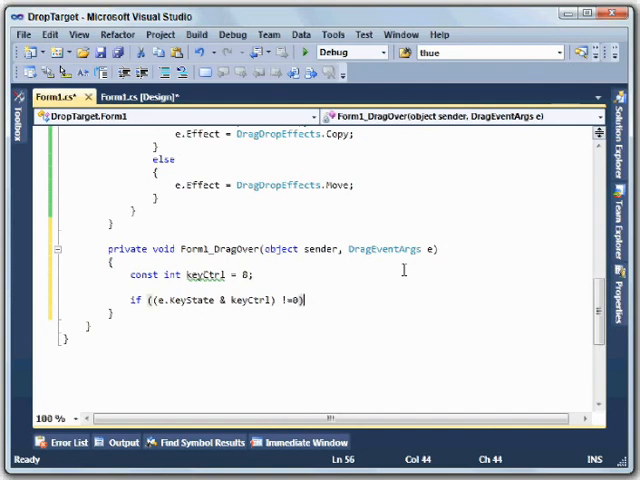
- Add '// Ctrl pressed' comments inside the if and else branches
{"action": "key", "text": "Enter"}
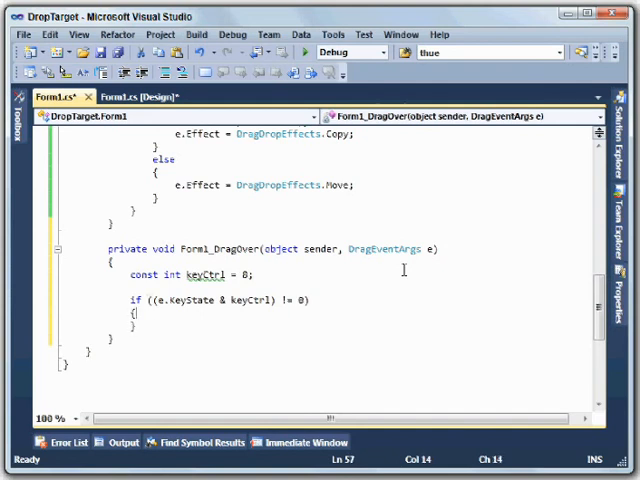
{"action": "type", "text": "// Ctrl pressed."}
{"action": "type", "text": "else"}
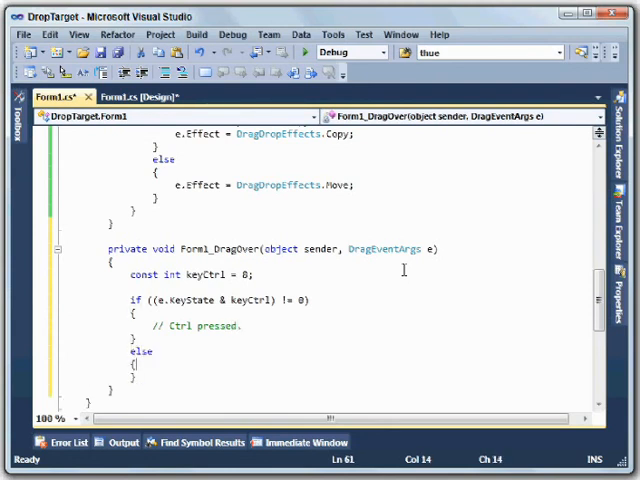
{"action": "type", "text": "// Ctrl is not pressed."}
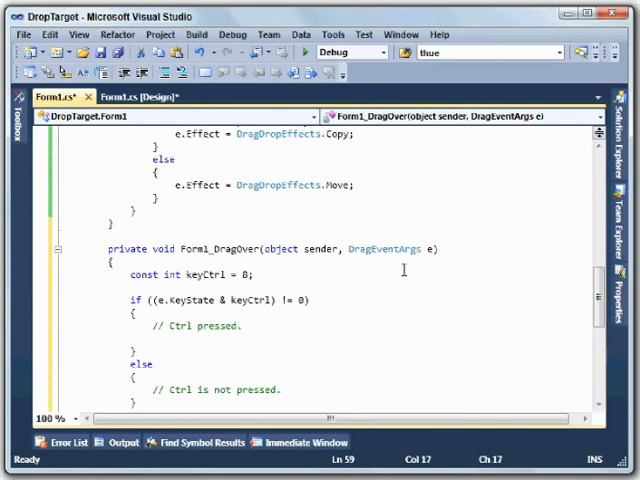
- Set e.Effect to DragDropEffects.Copy when Ctrl is pressed and begin e.Effect = DragDropEffects in else
{"action": "type", "text": "e.ef"}
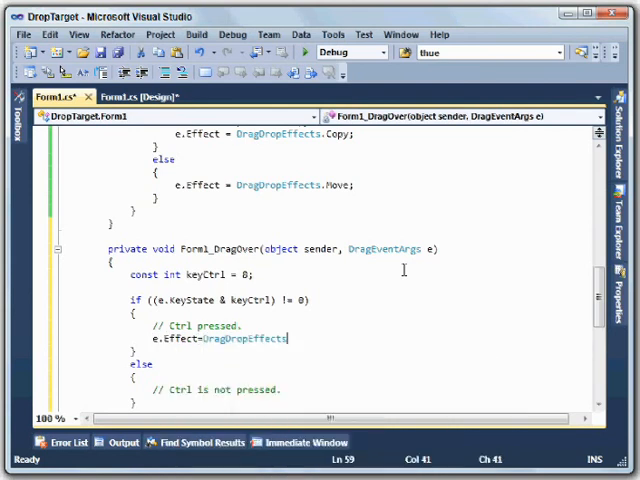
{"action": "type", "text": ".Copy;"}
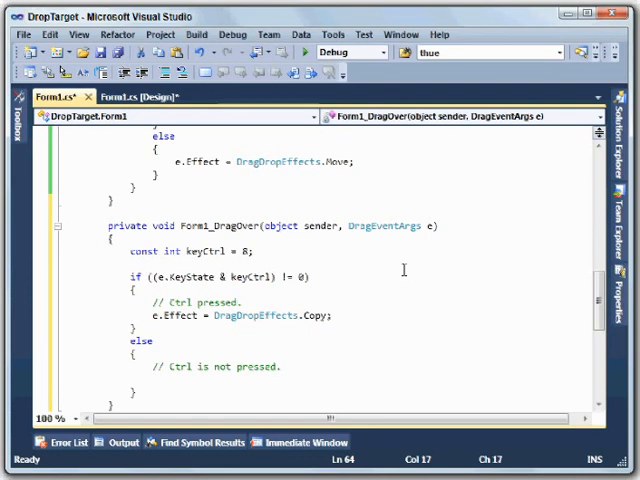
{"action": "type", "text": "e"}
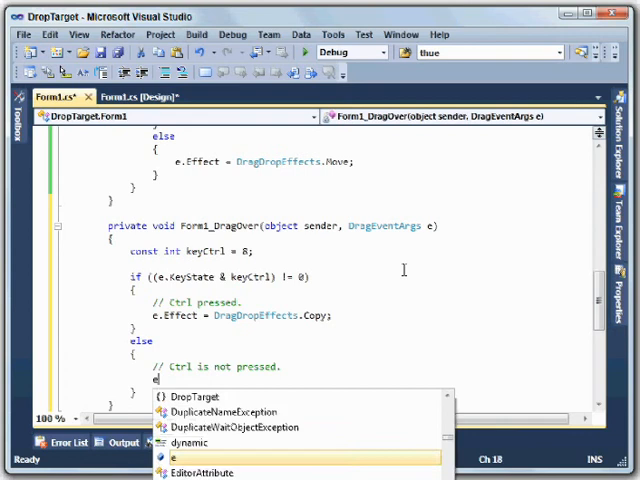
{"action": "type", "text": ".Effect"}
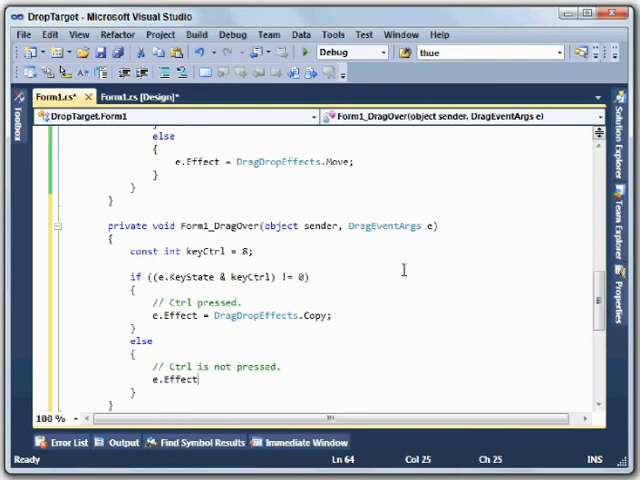
{"action": "type", "text": "=DragDropEffects"}
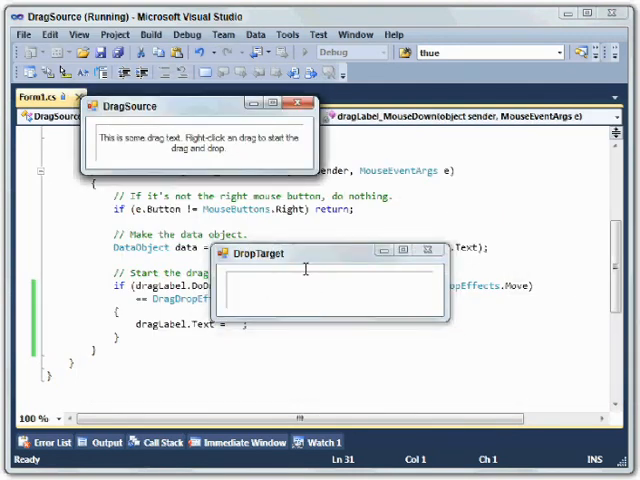
{"action": "mouse_move", "coordinate": [310, 285]}
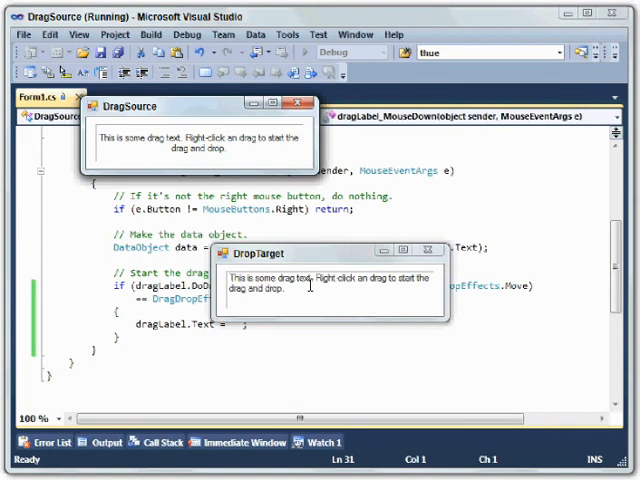
{"action": "mouse_move", "coordinate": [308, 286]}
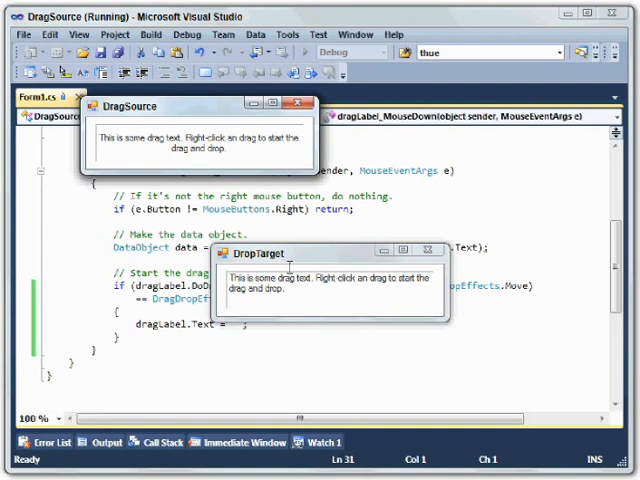
{"action": "mouse_move", "coordinate": [293, 278]}
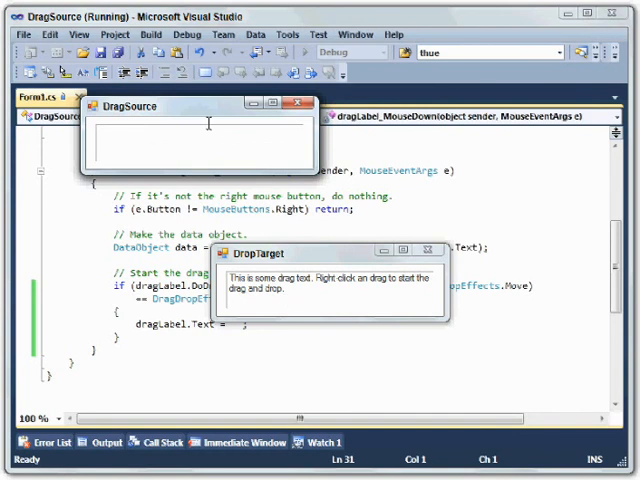
{"action": "mouse_move", "coordinate": [290, 290]}
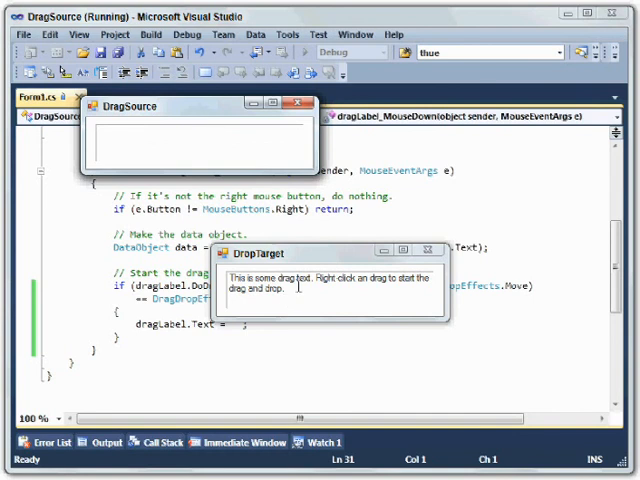